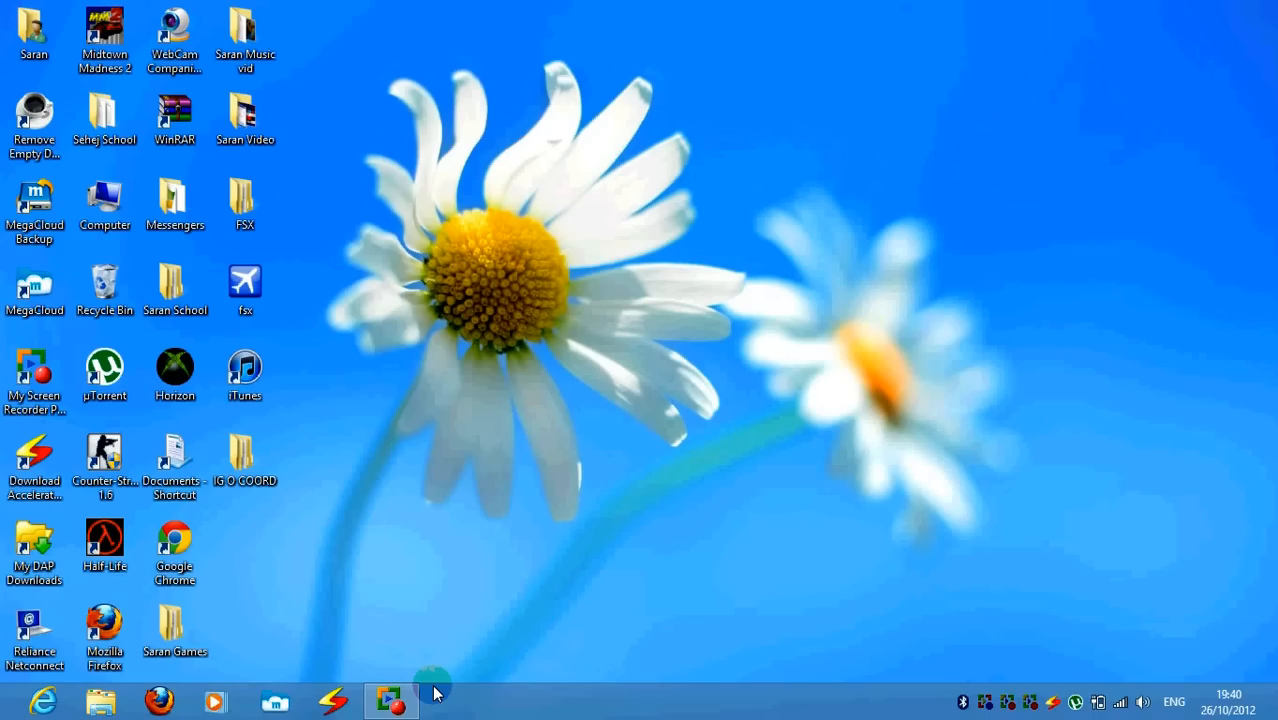
mouse_move(5, 700)
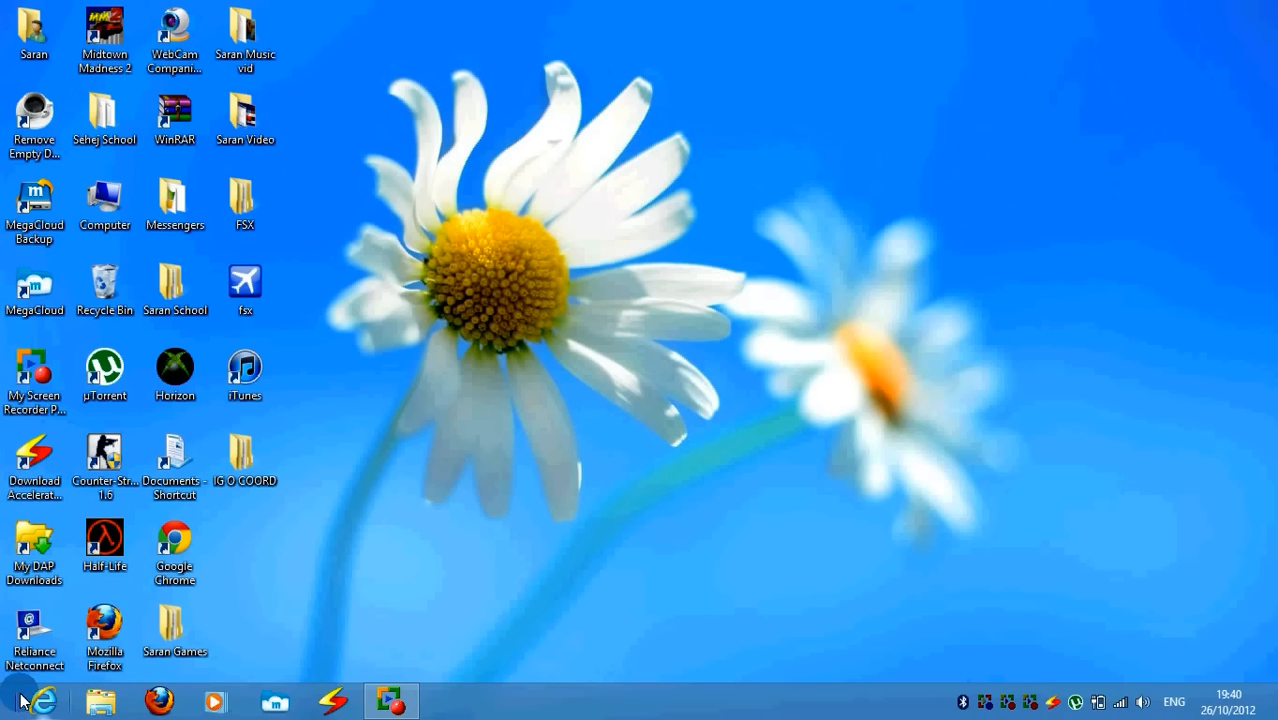
mouse_move(20, 700)
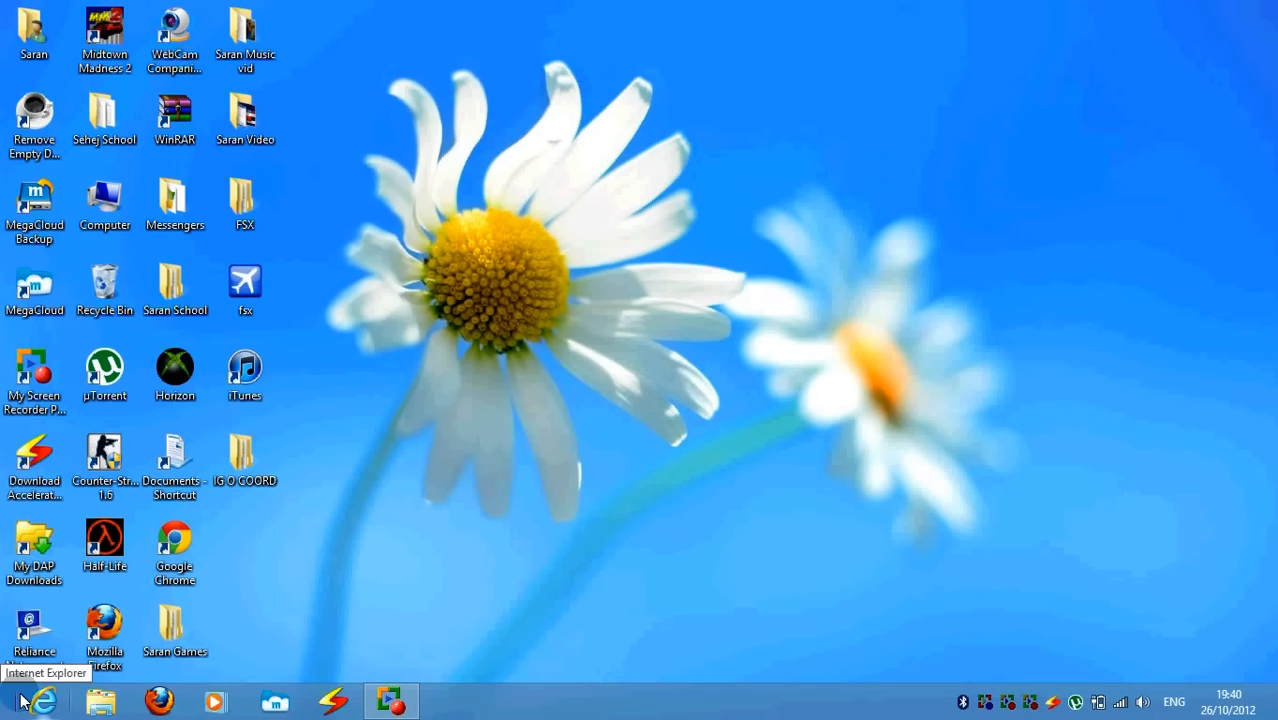
Reveal the Start preview at the bottom-left corner and bring up the Charms bar.
click(14, 699)
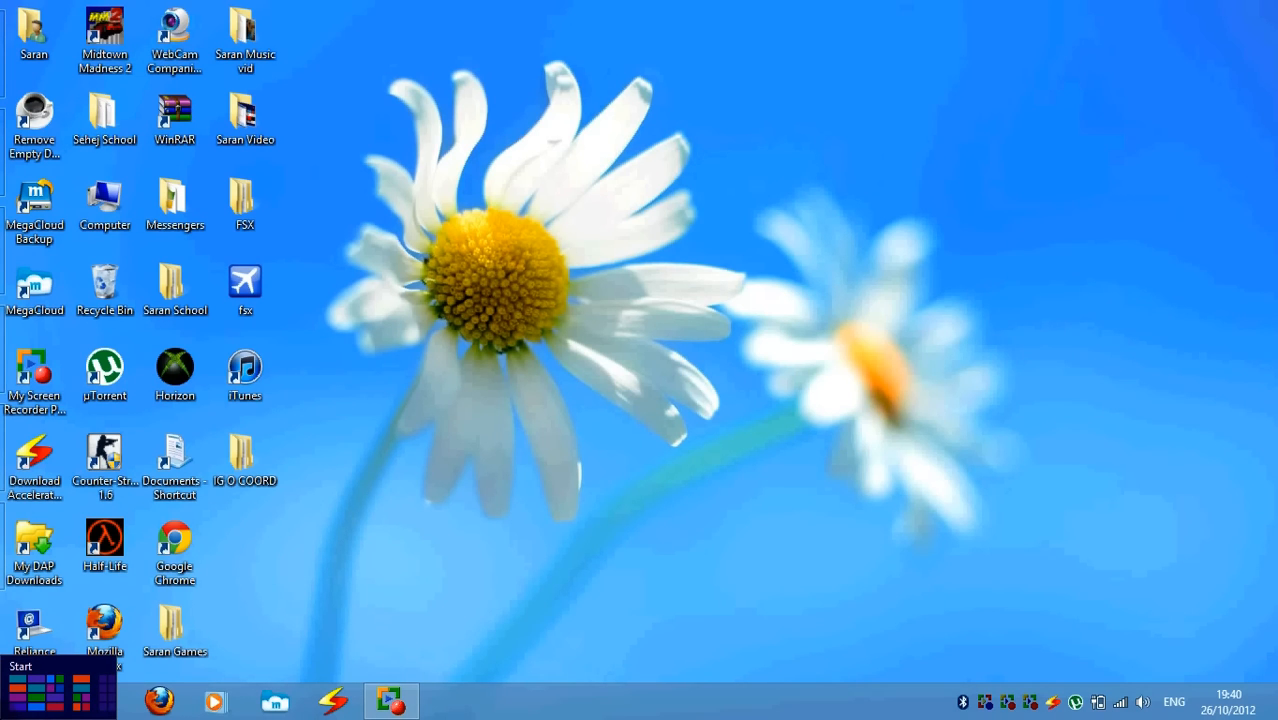
click(20, 666)
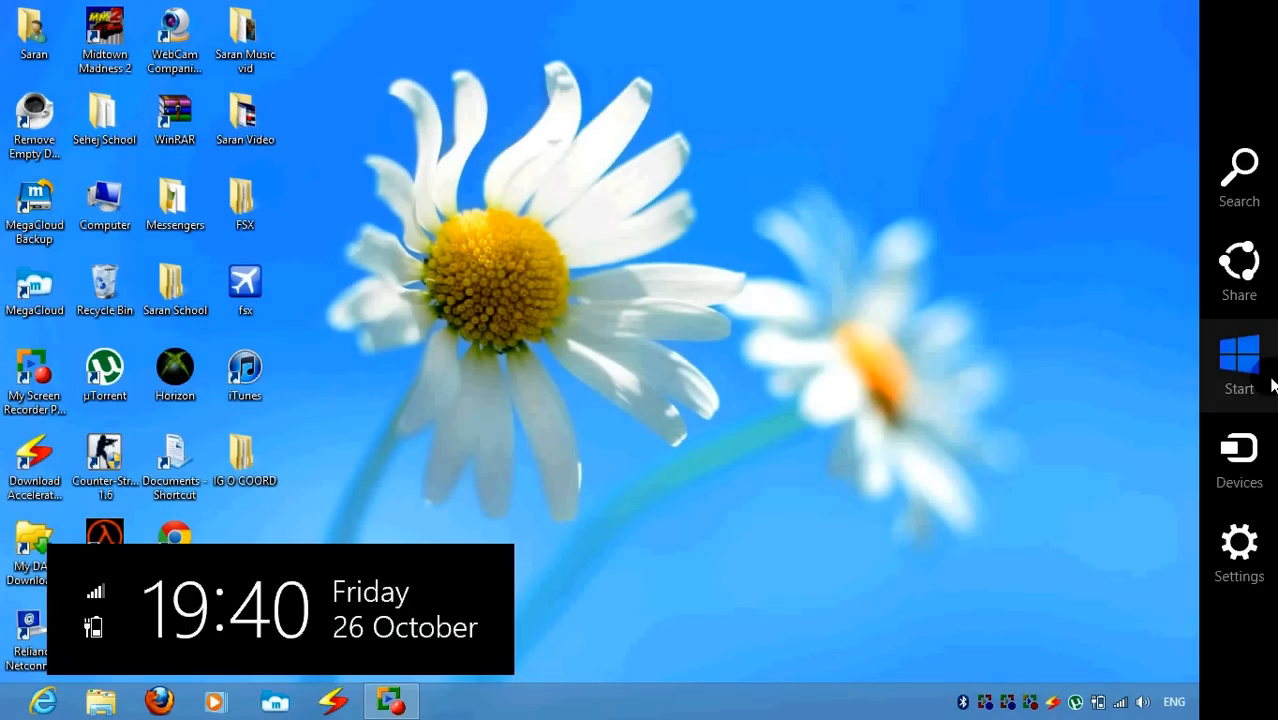
Switch to the Start screen via the Start charm and scroll right through every tile group.
click(1239, 365)
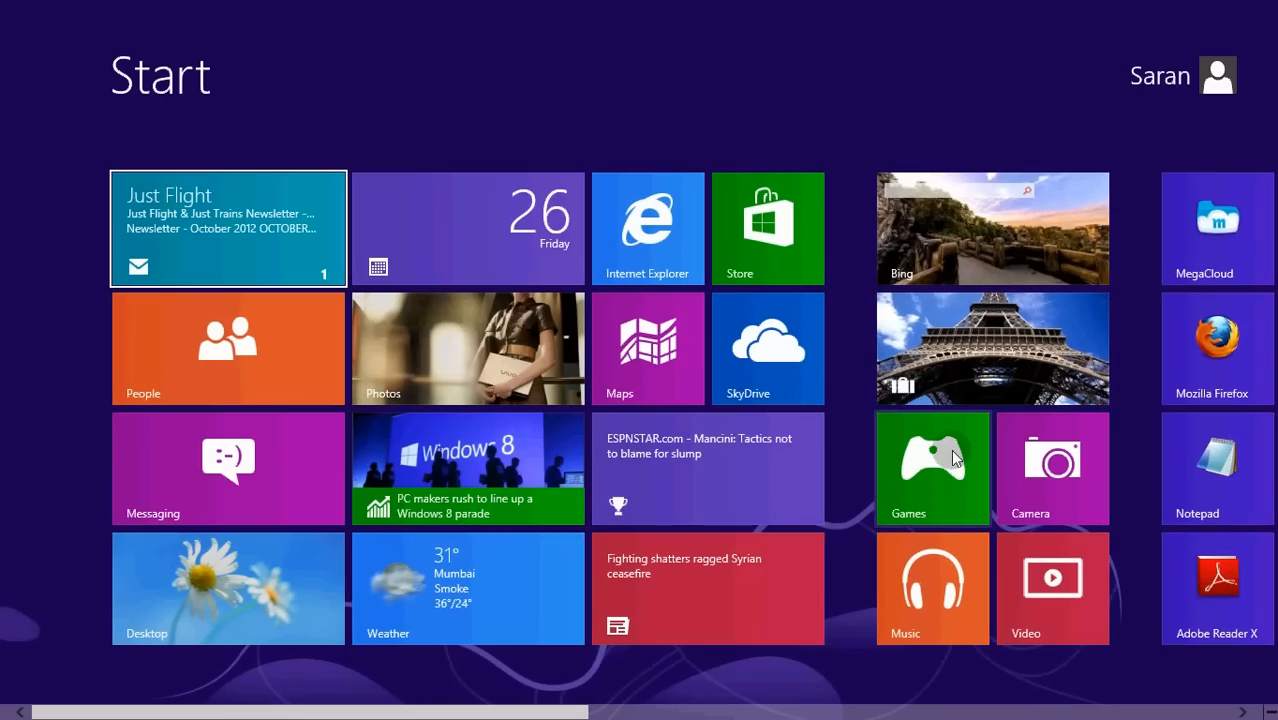
mouse_move(945, 477)
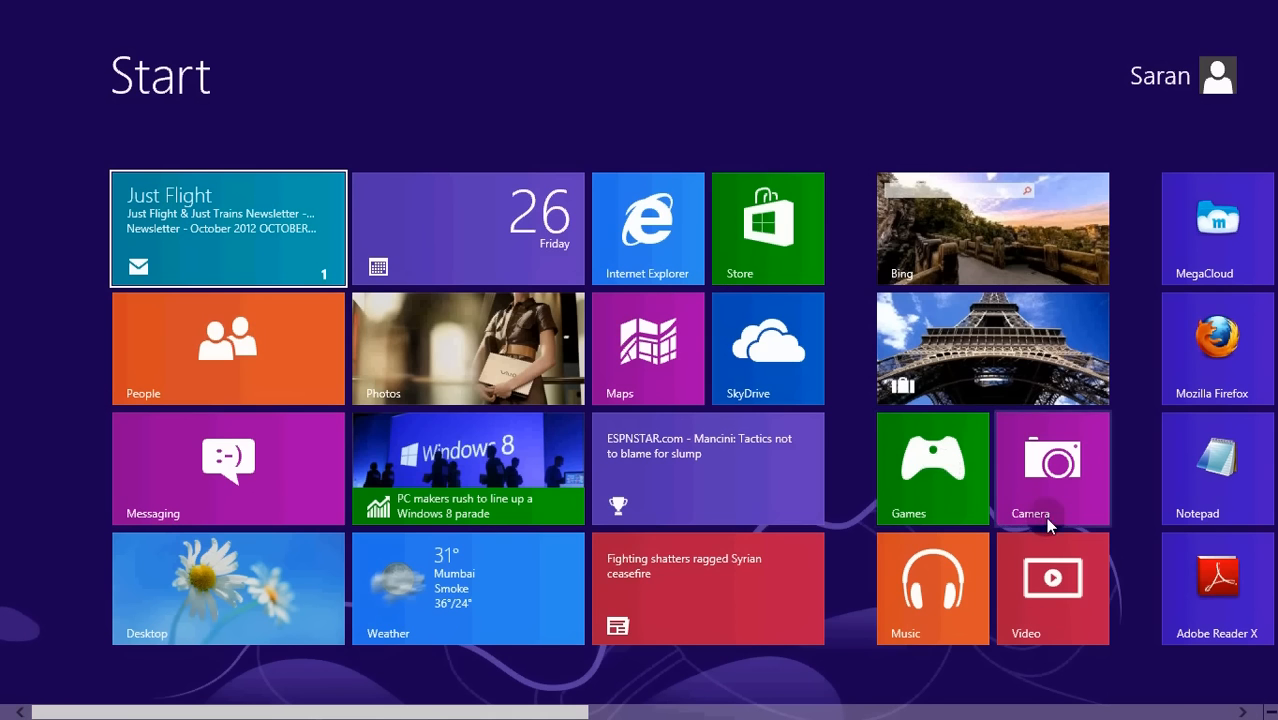
scroll(right, 3)
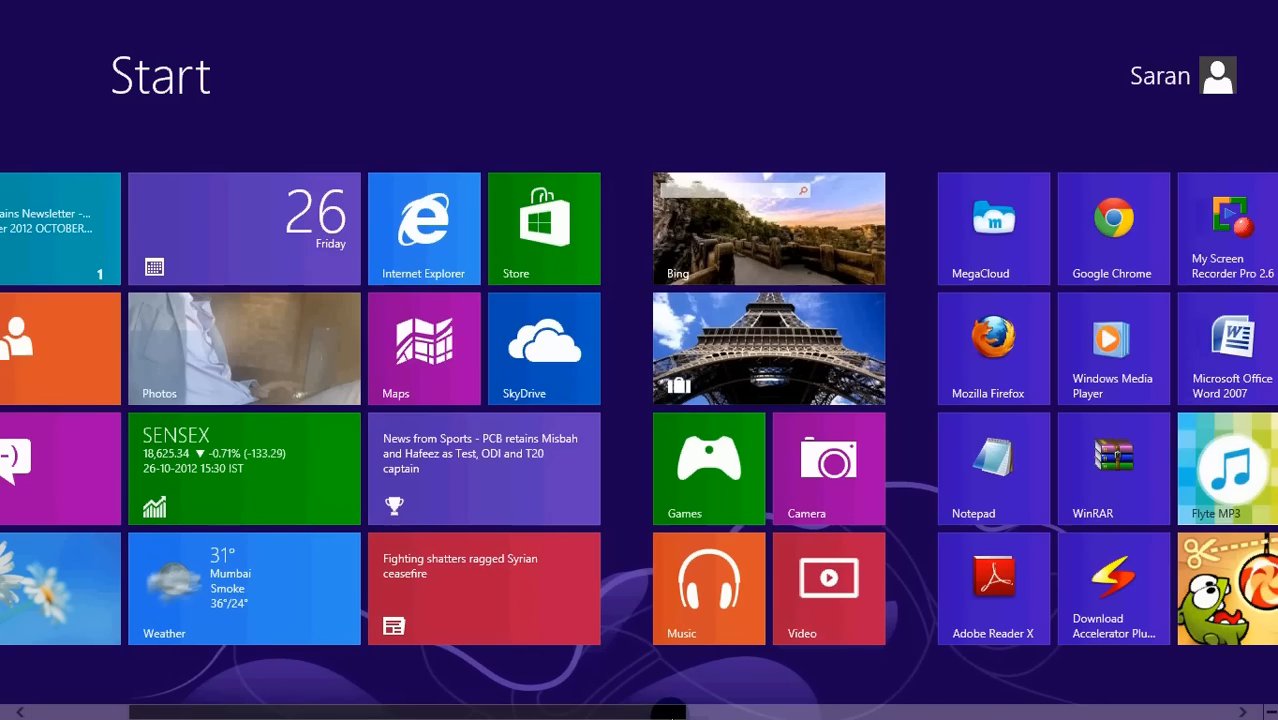
scroll(right, 3)
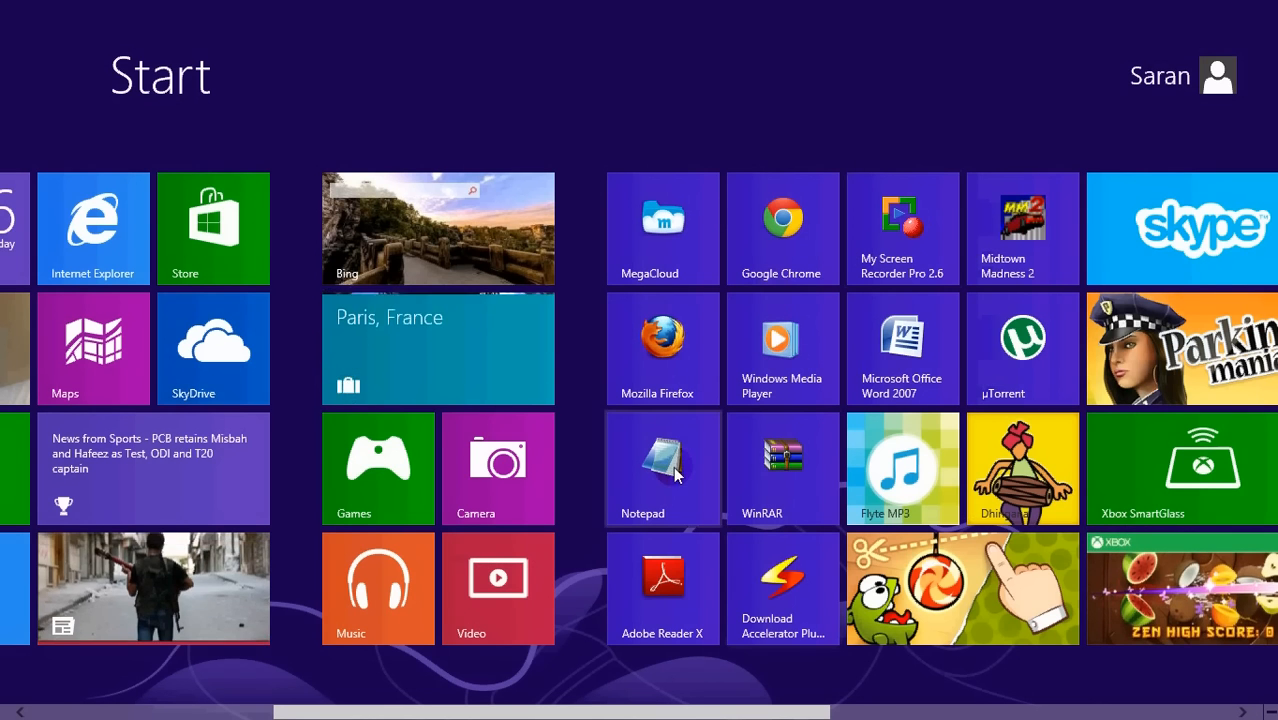
scroll(right, 3)
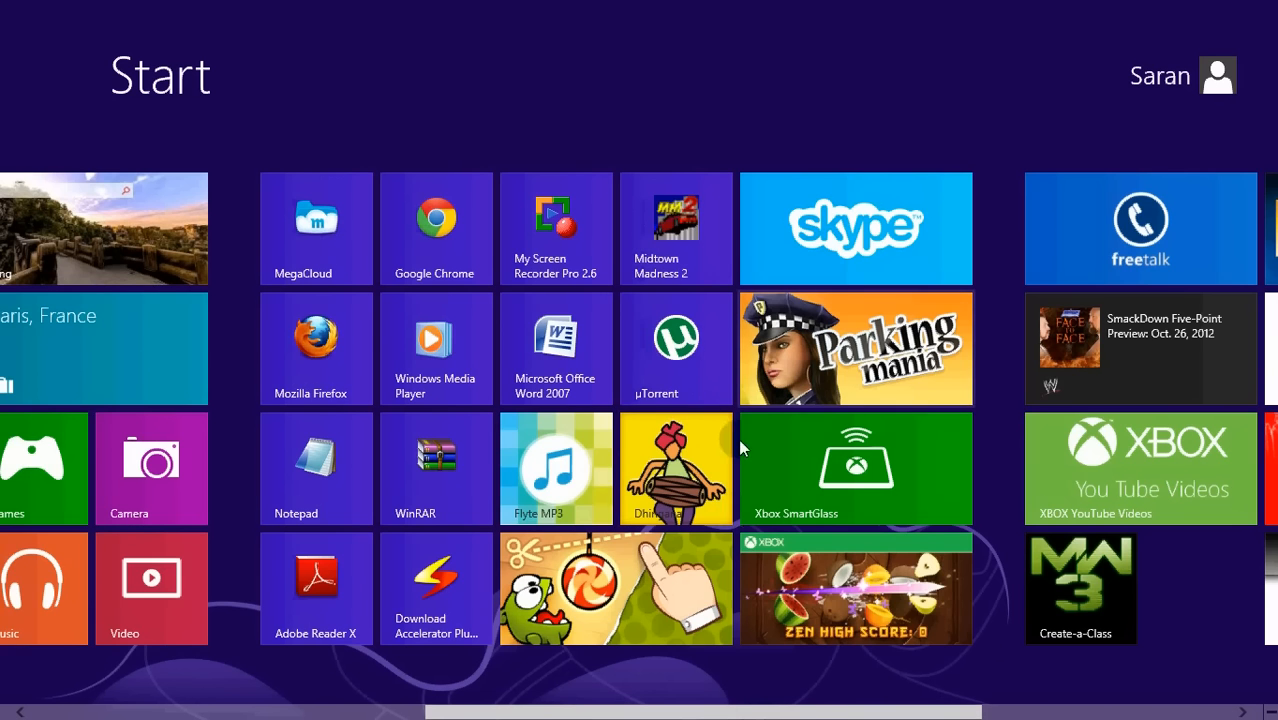
scroll(right, 3)
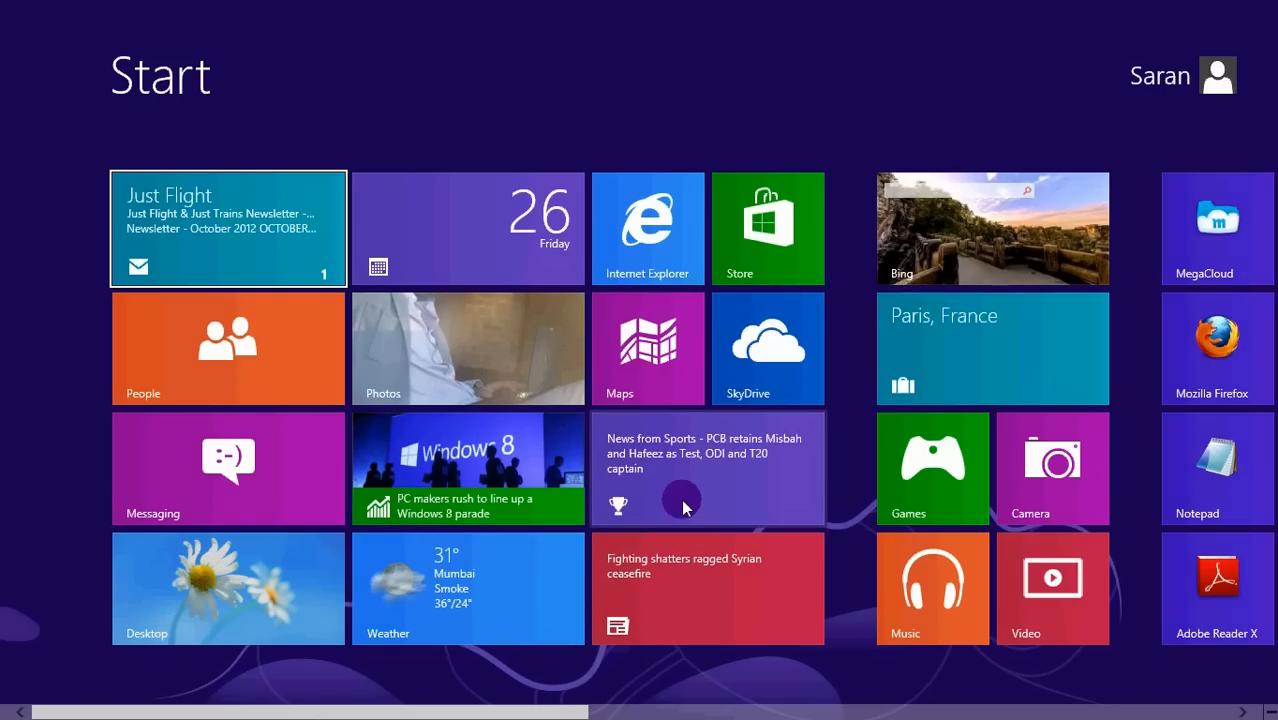
click(767, 228)
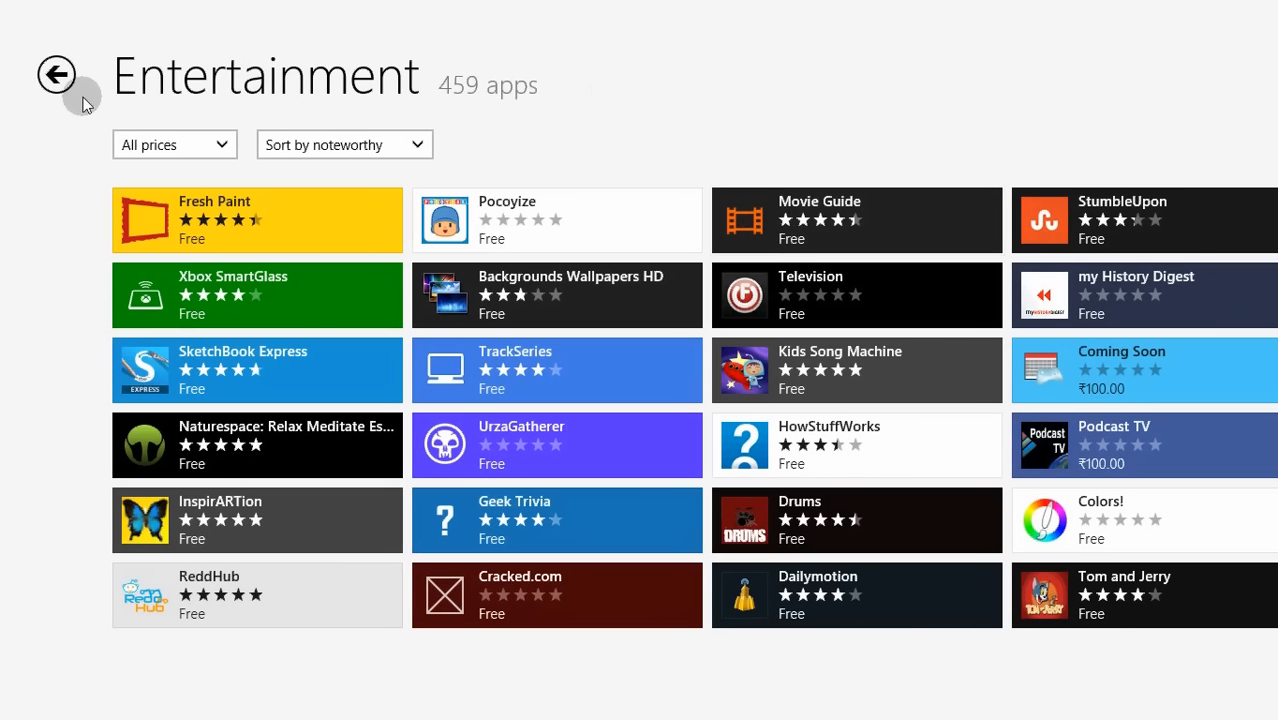
click(56, 74)
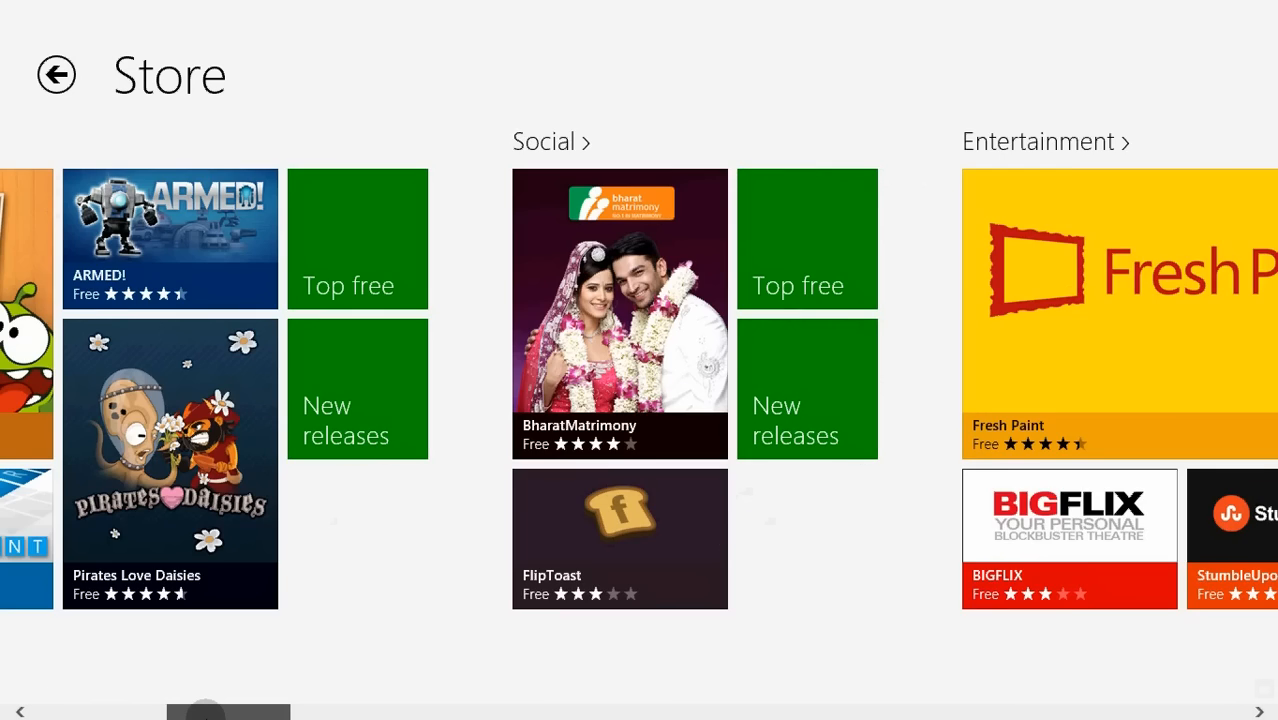
scroll(right, 3)
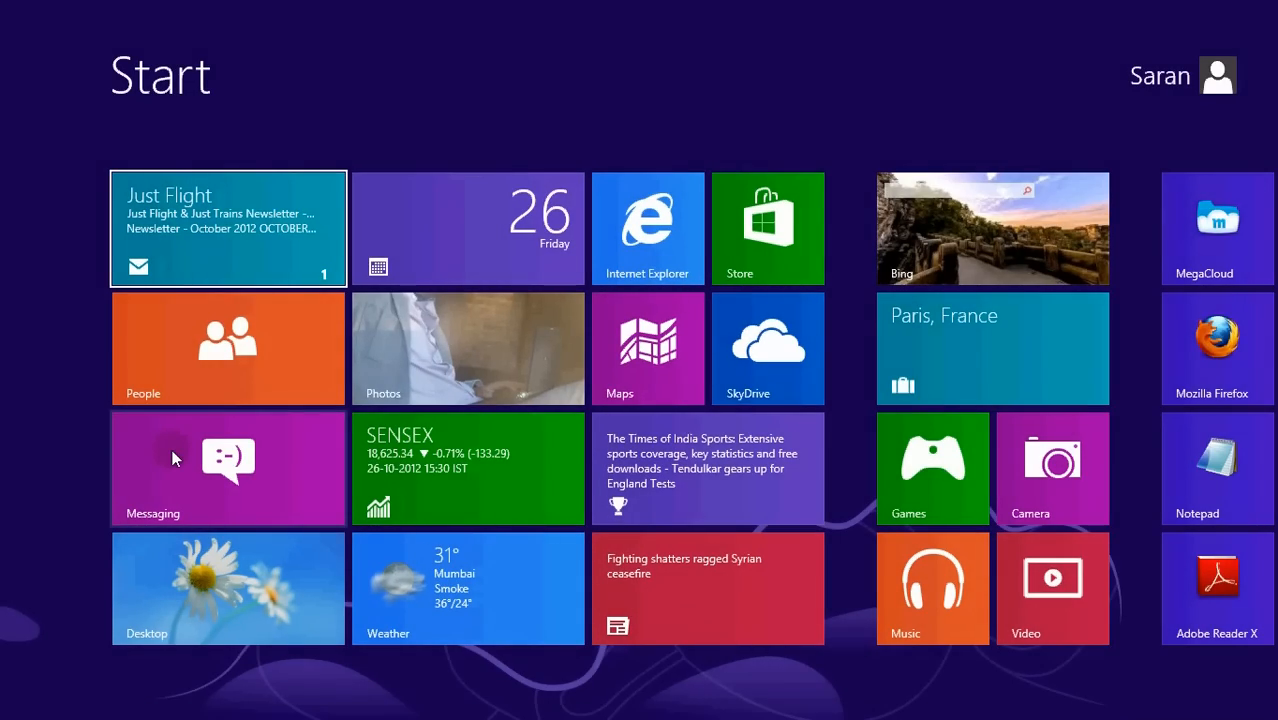
Open the Desktop tile and show the switcher listing Store, Internet Explorer, PC settings, Maps, Travel, Photos.
click(767, 227)
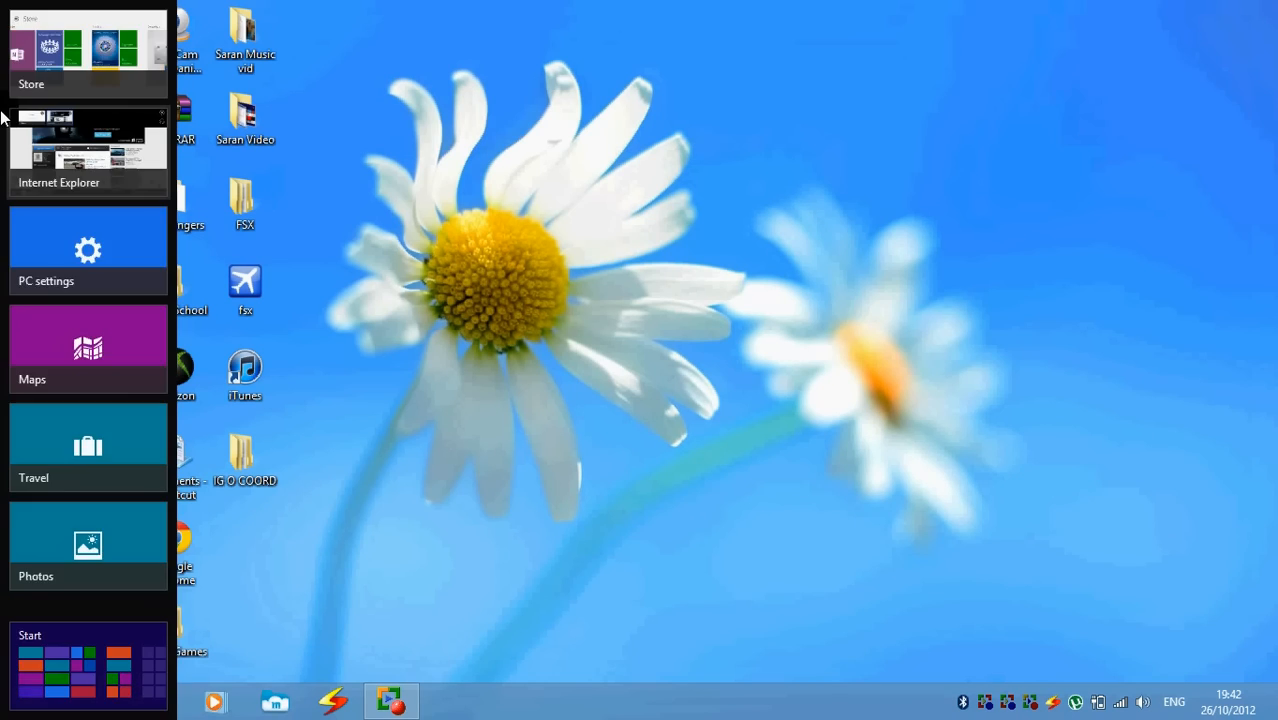
End the Store app from Task Manager, leaving Internet Explorer and the screen recorder running.
click(452, 648)
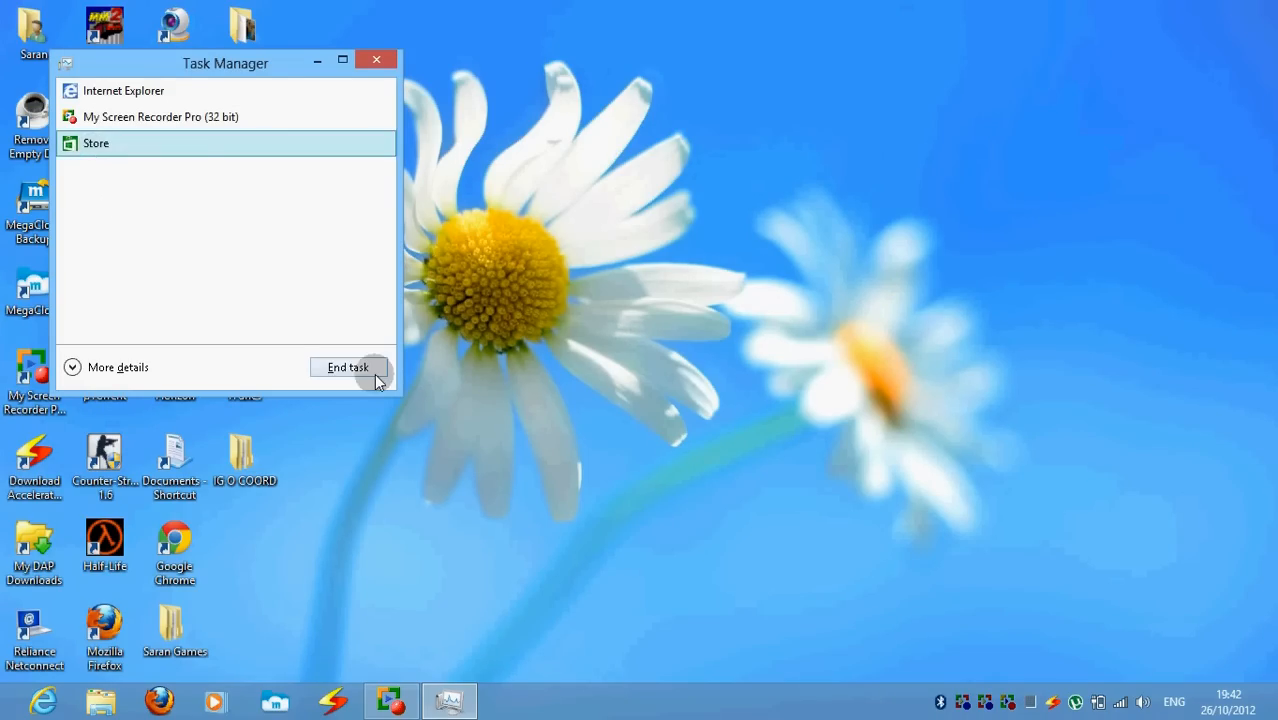
click(347, 367)
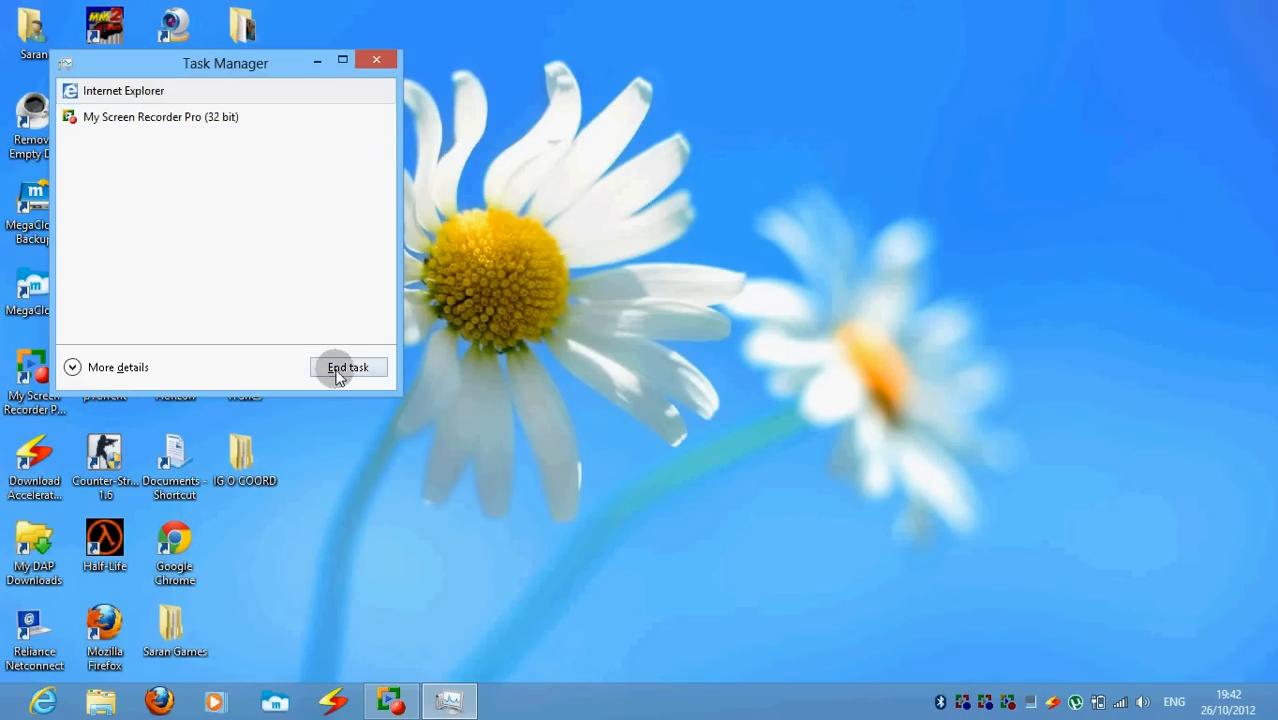
click(348, 367)
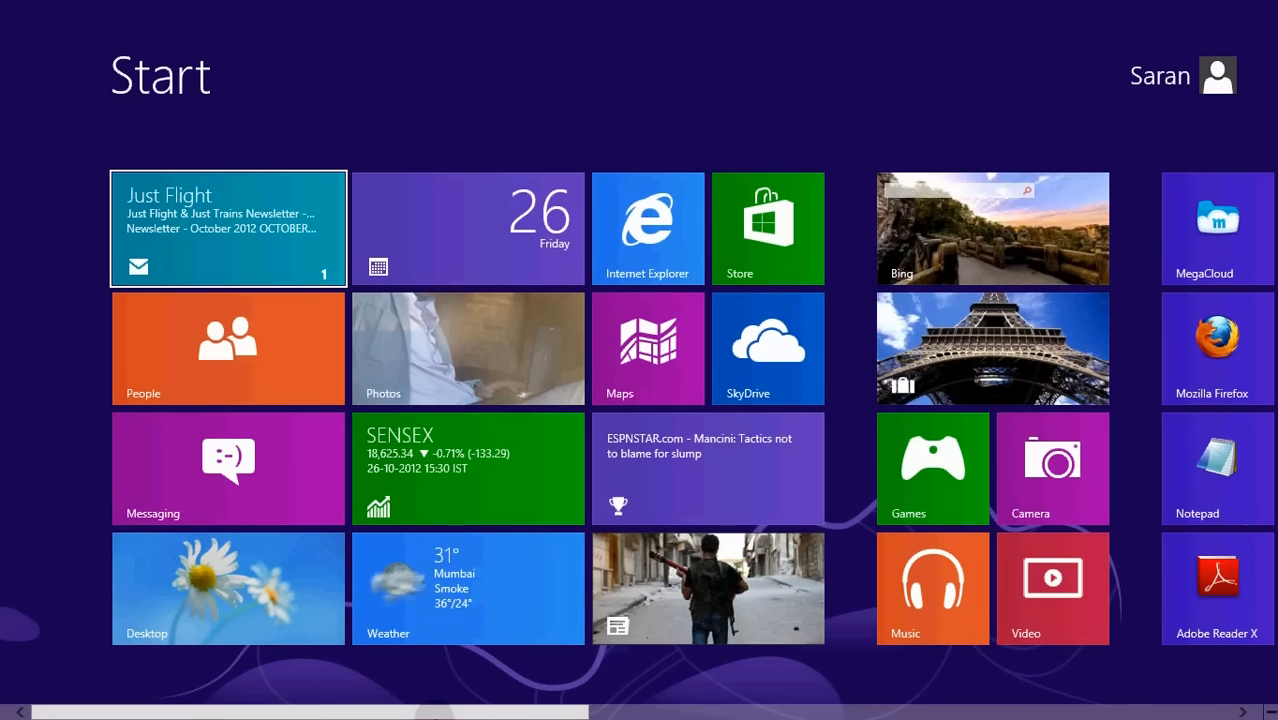
scroll(right, 3)
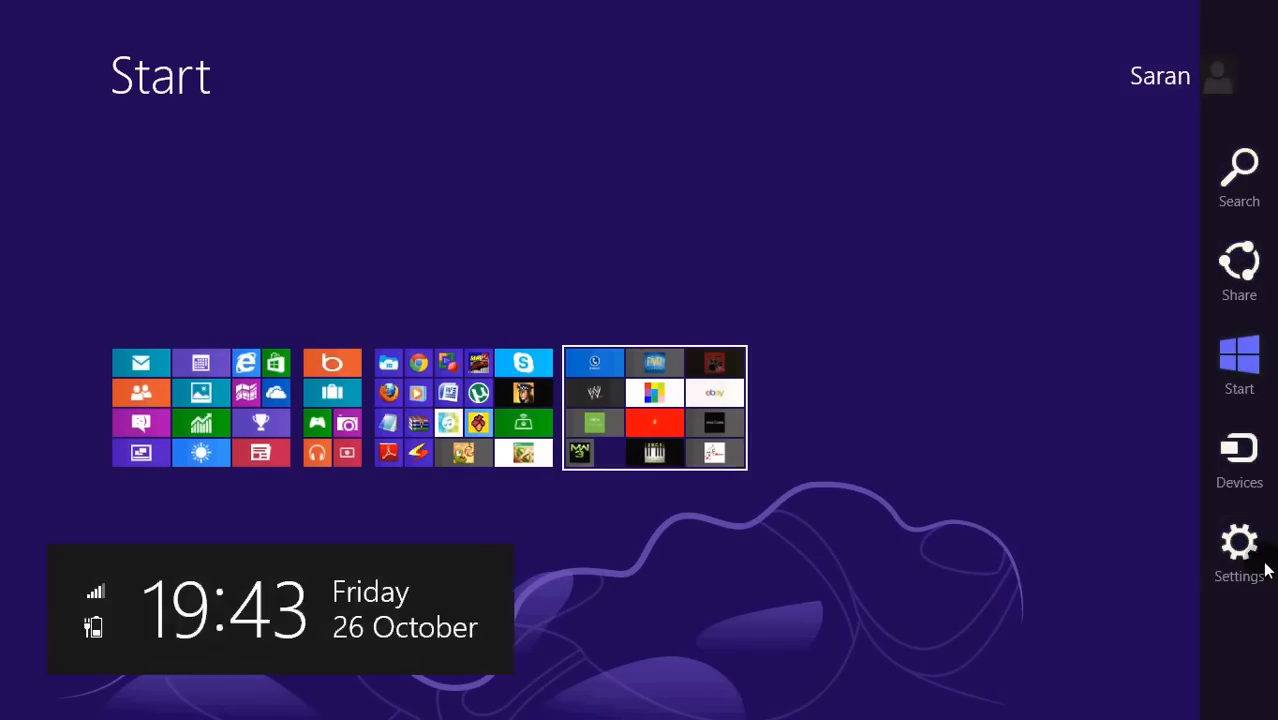
click(1239, 545)
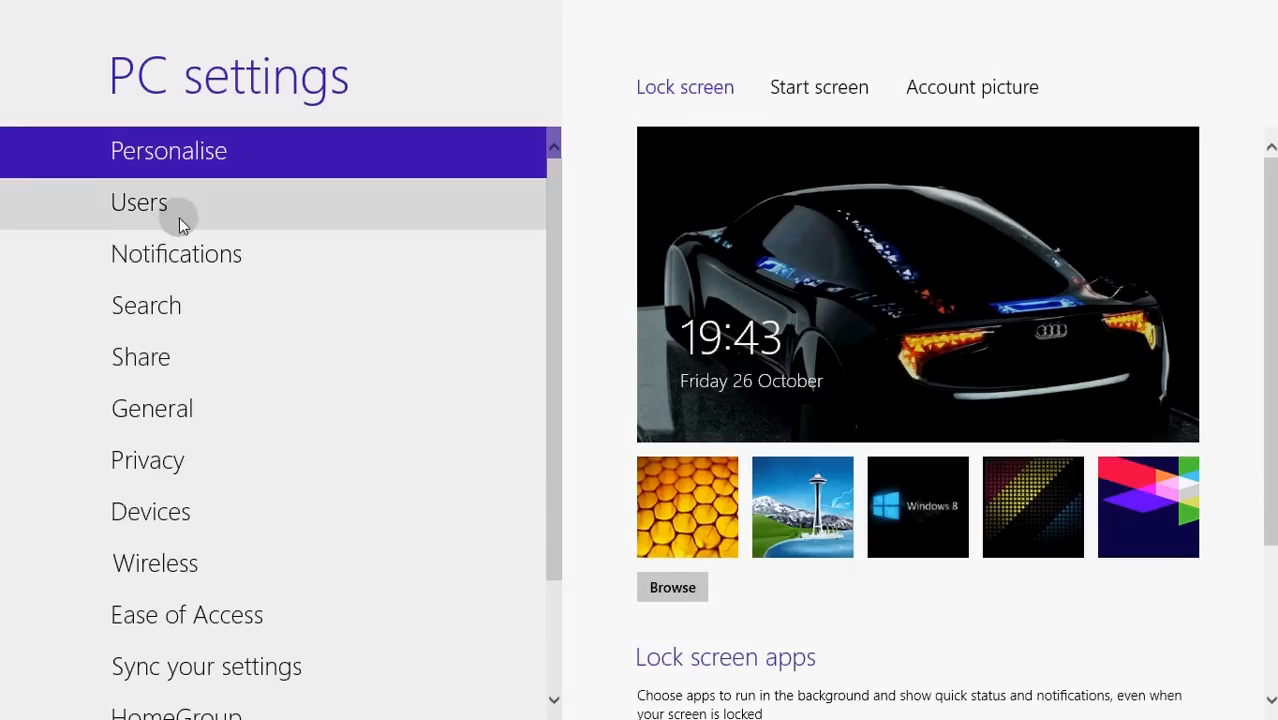
click(139, 202)
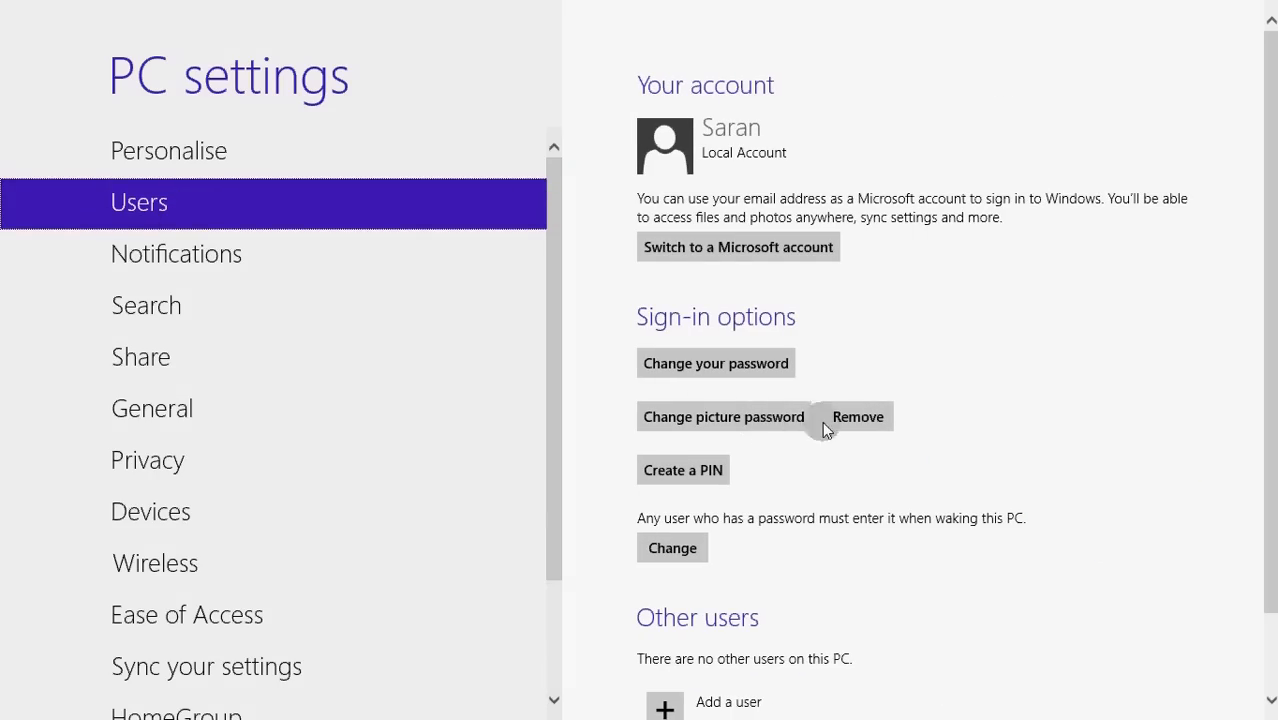
mouse_move(207, 337)
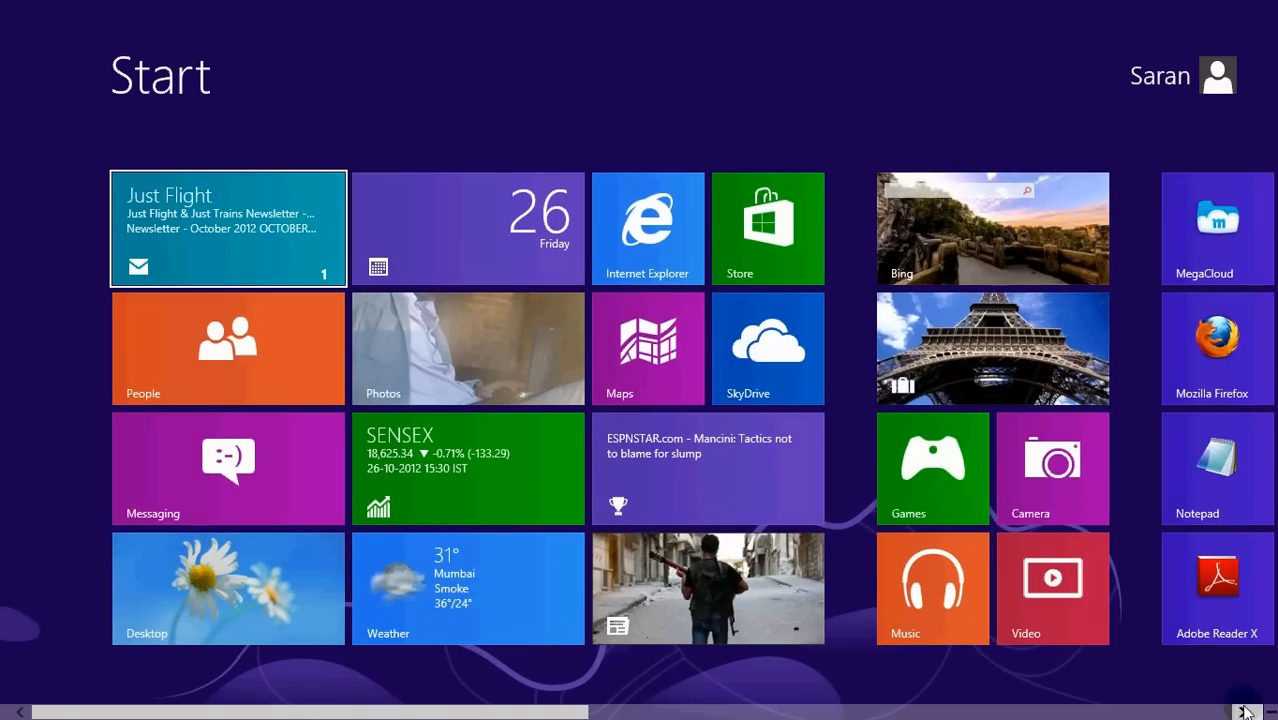
Return from the Start screen to the desktop with its icons and taskbar.
click(1247, 712)
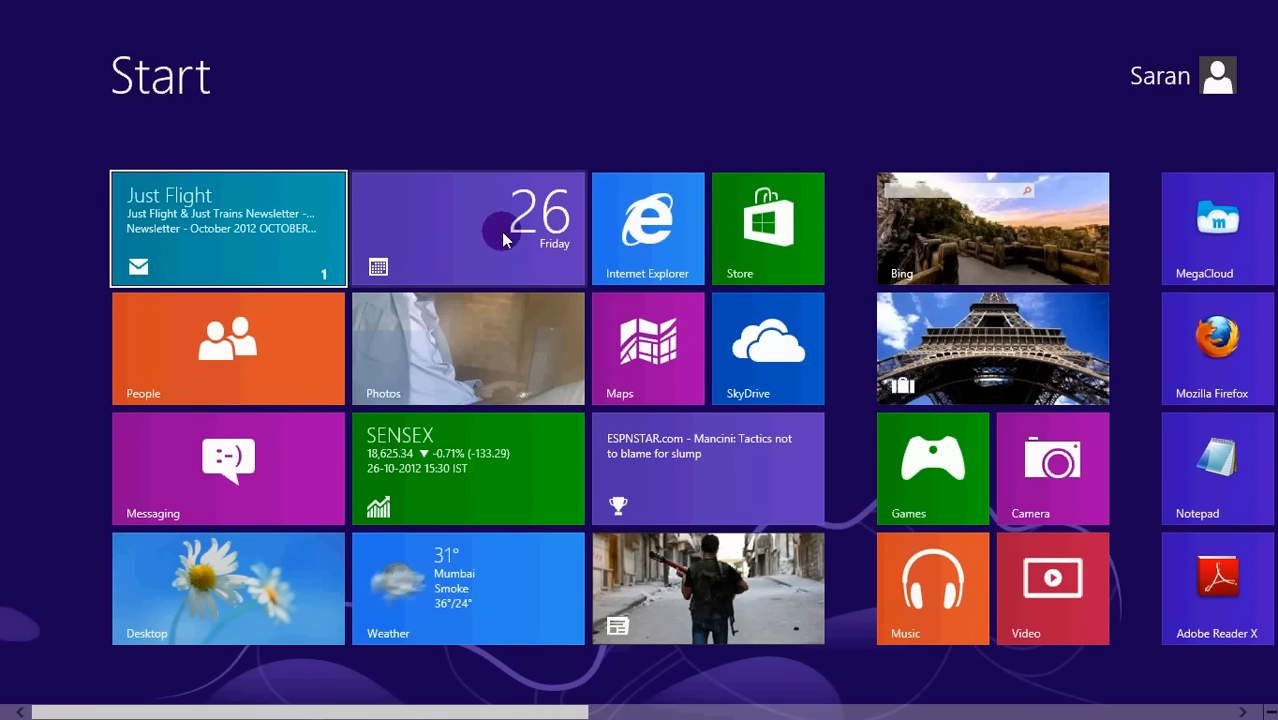
mouse_move(578, 378)
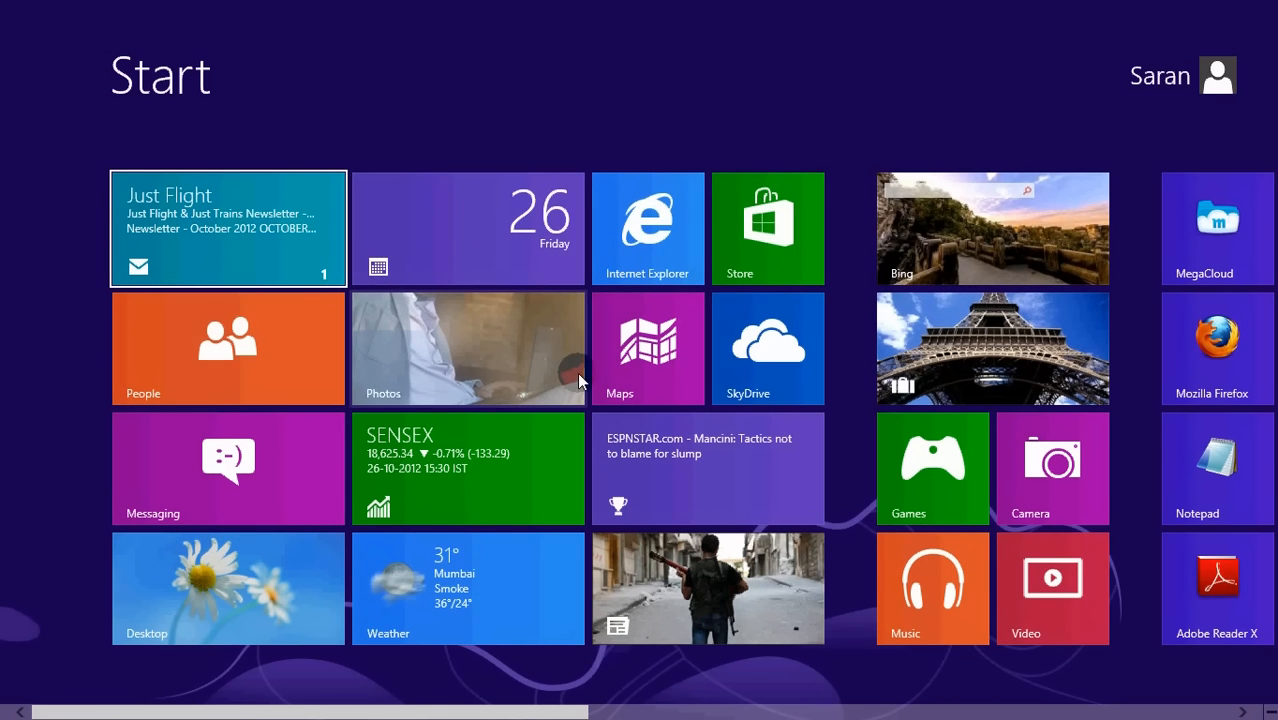
click(227, 587)
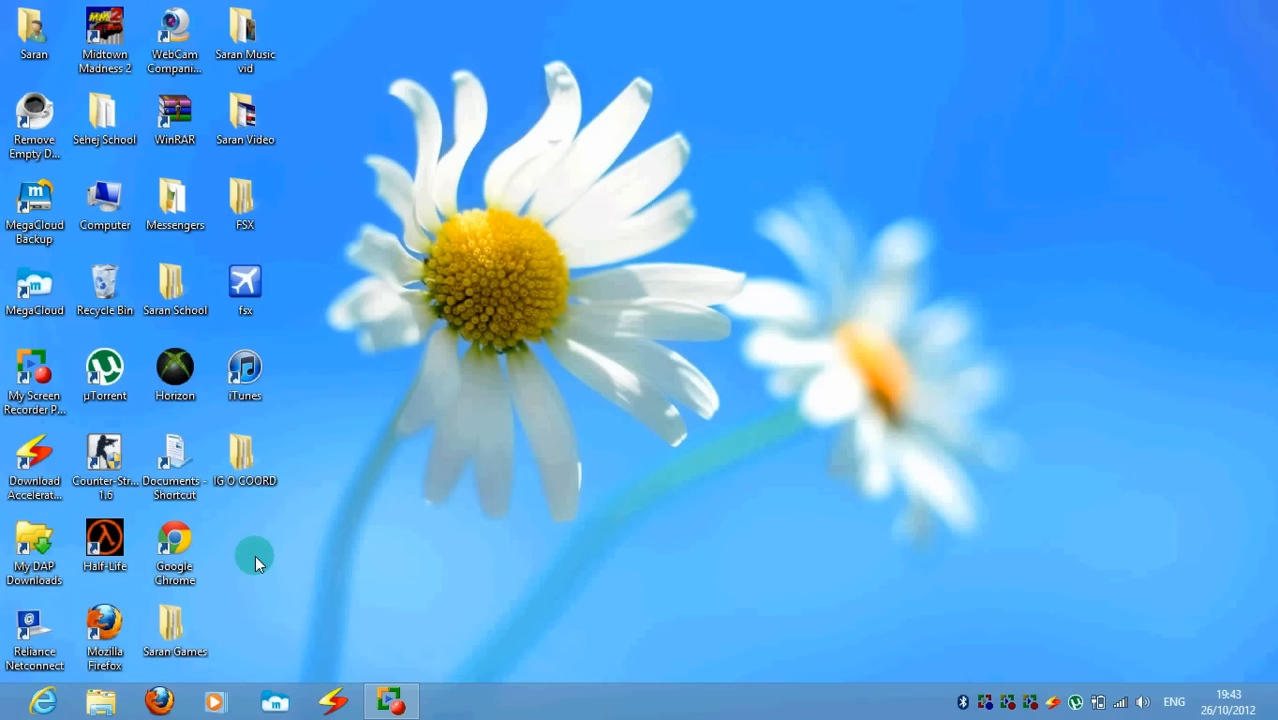